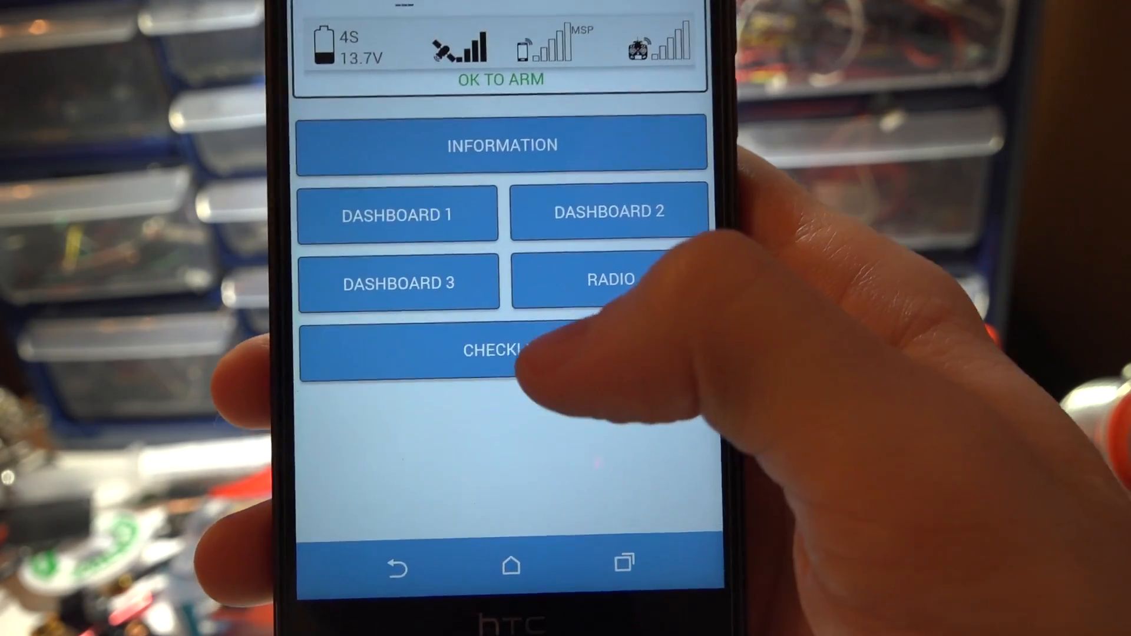
- View the GPS fix details showing a good fix with 5 satellites
left_click(500, 350)
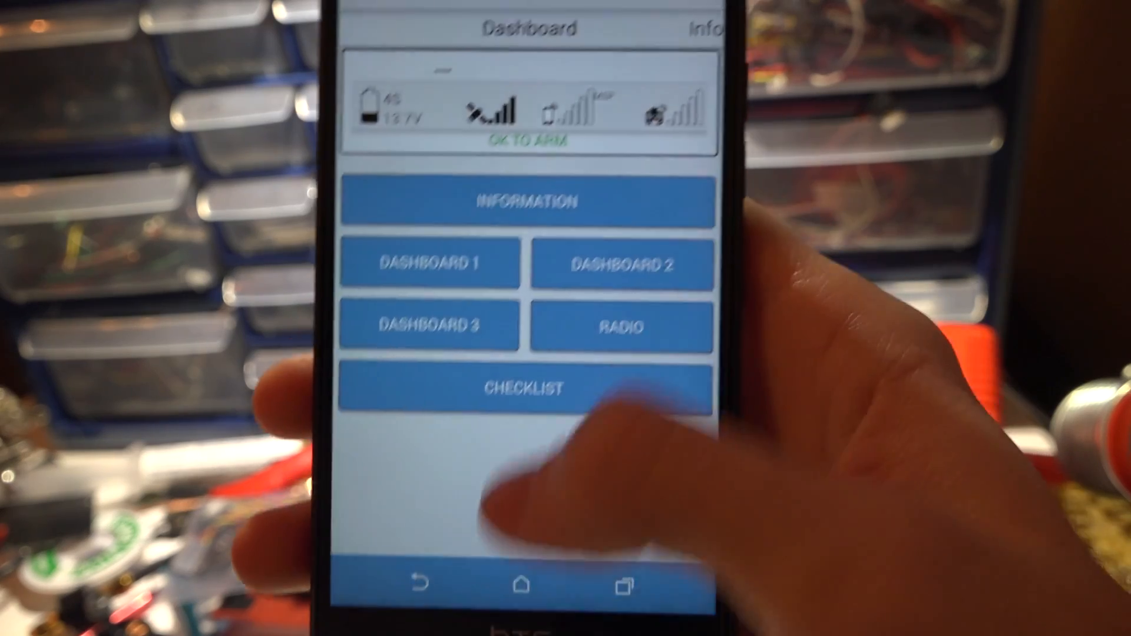
left_click(514, 96)
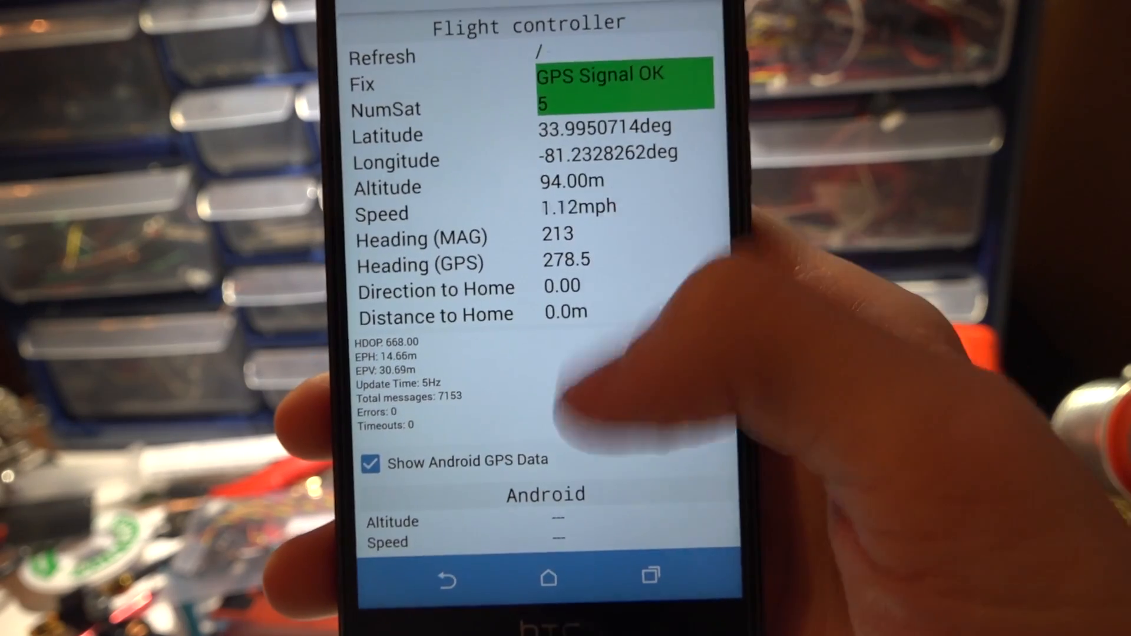
scroll("down", 3)
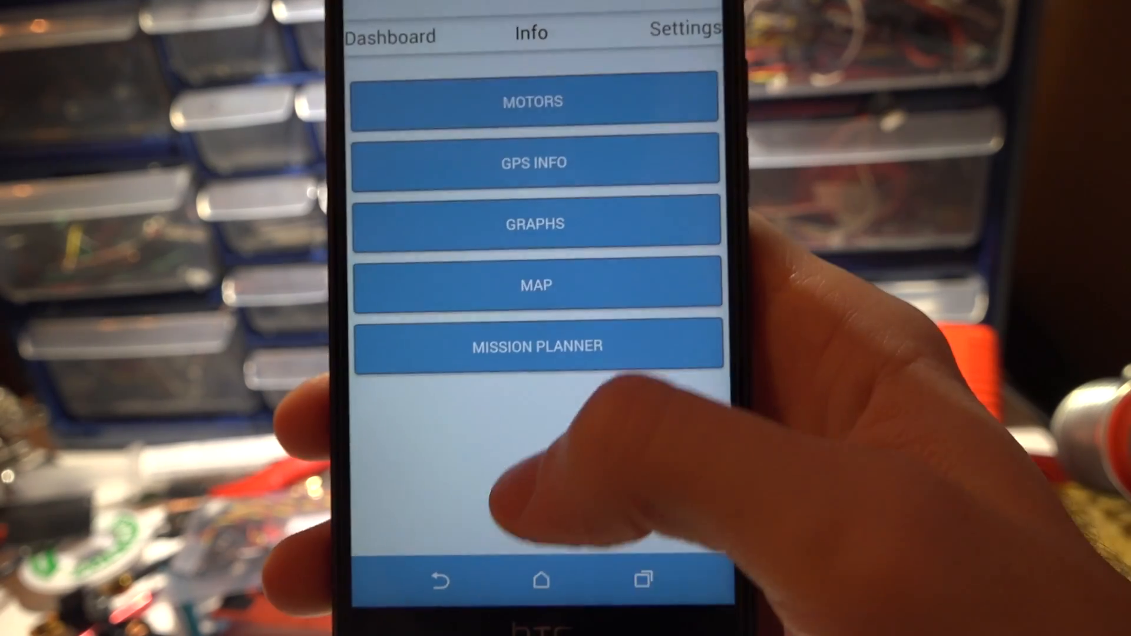
left_click(536, 223)
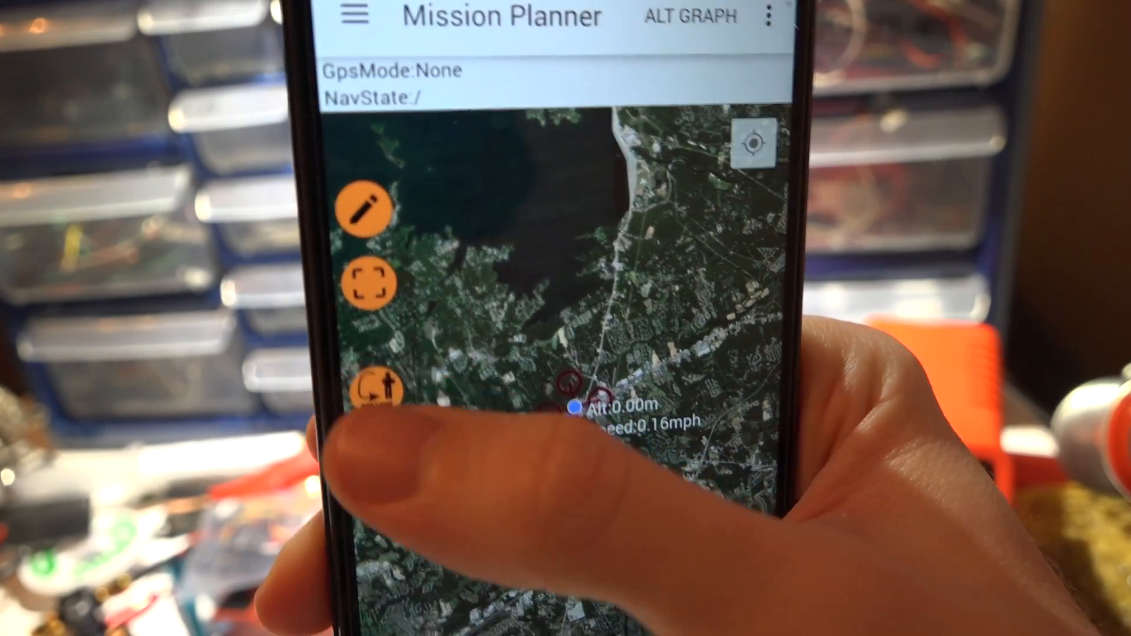
left_click(373, 390)
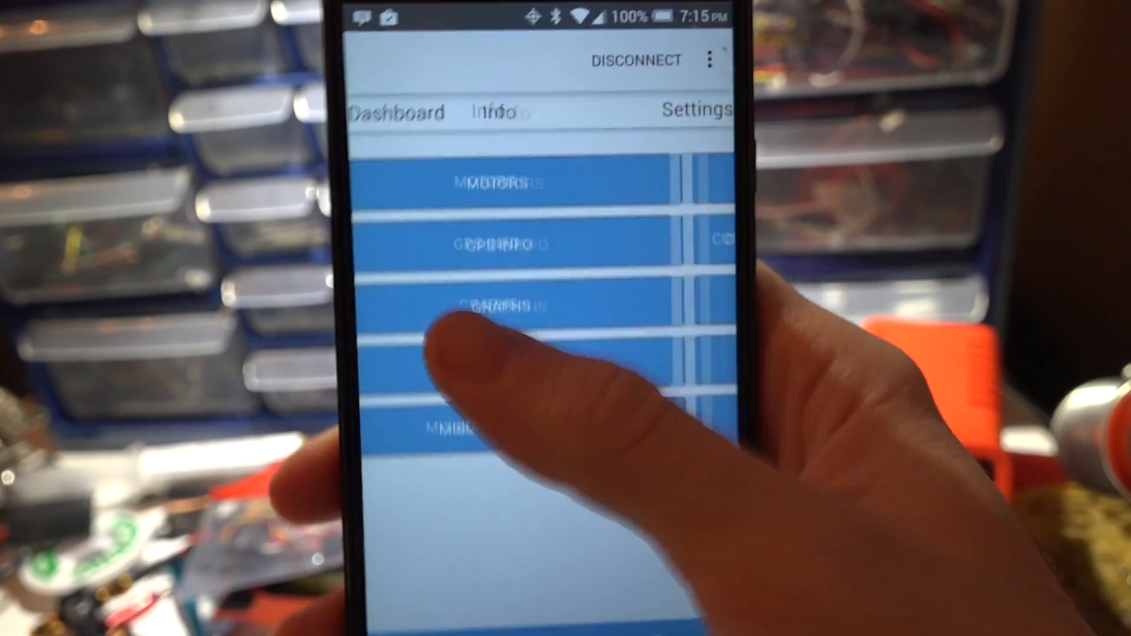
- Review the PID tuning values and the flight modes with their AUX ranges
left_click(694, 110)
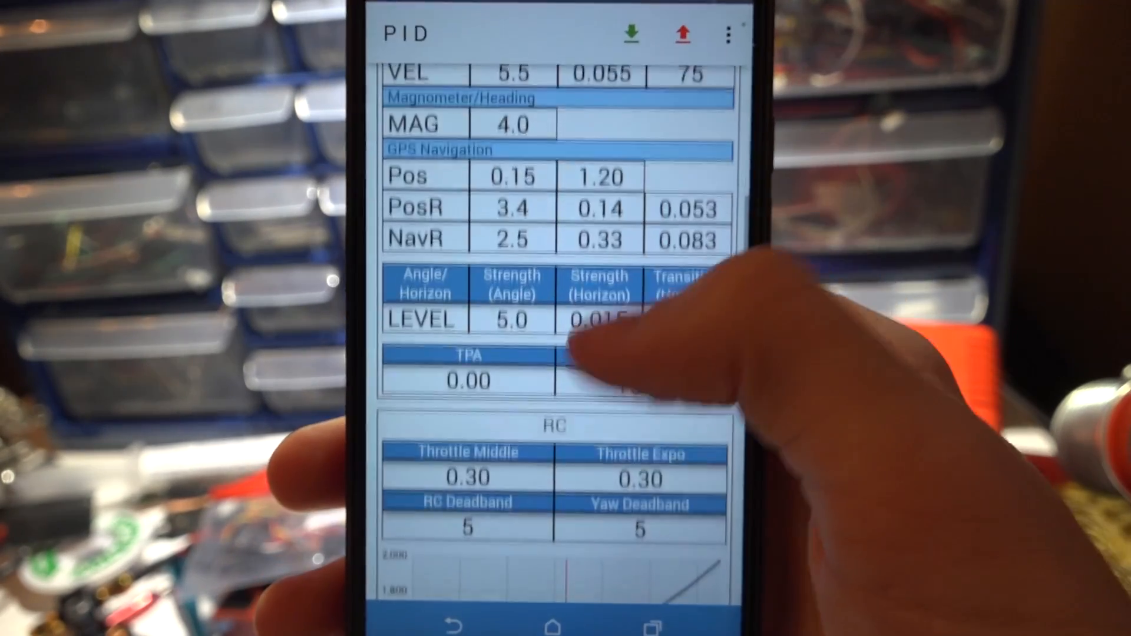
scroll("down", 3)
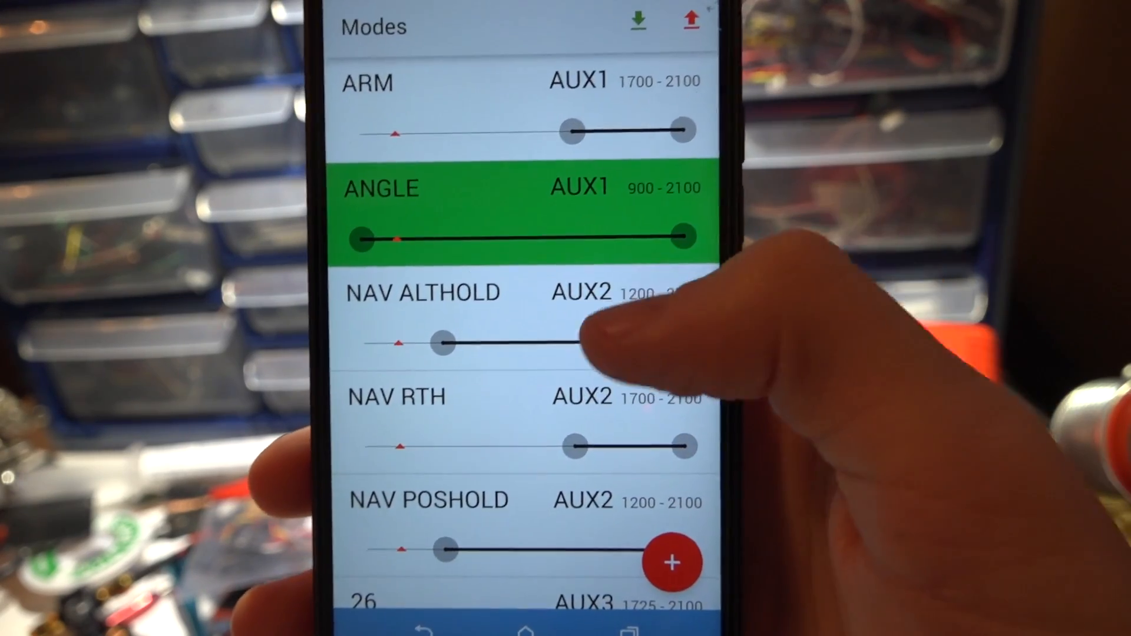
scroll("down", 3)
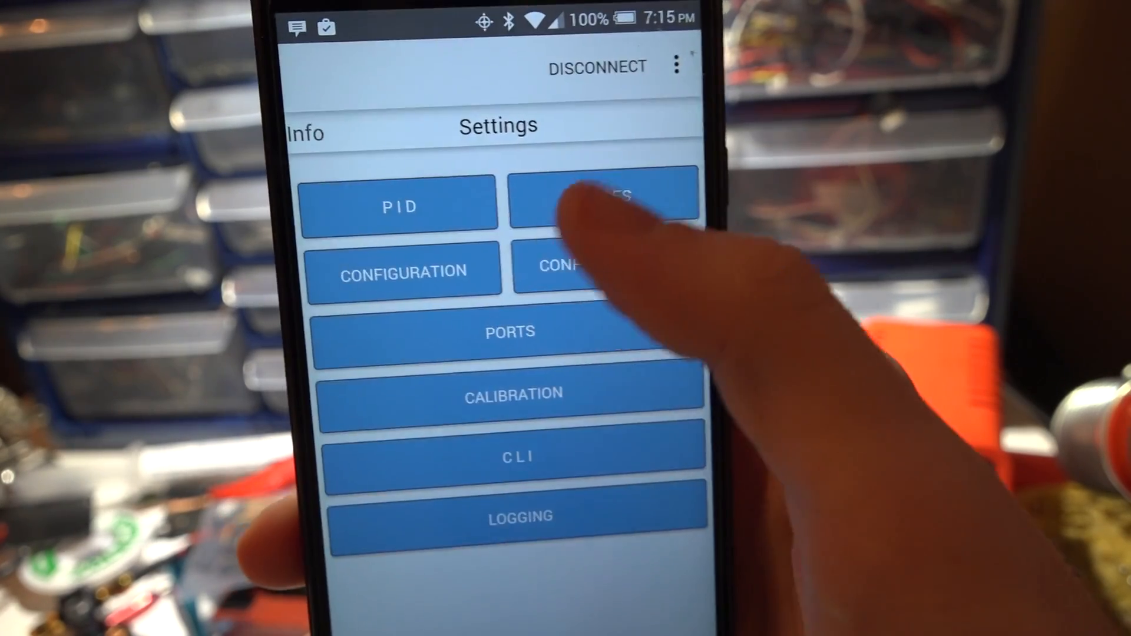
left_click(603, 208)
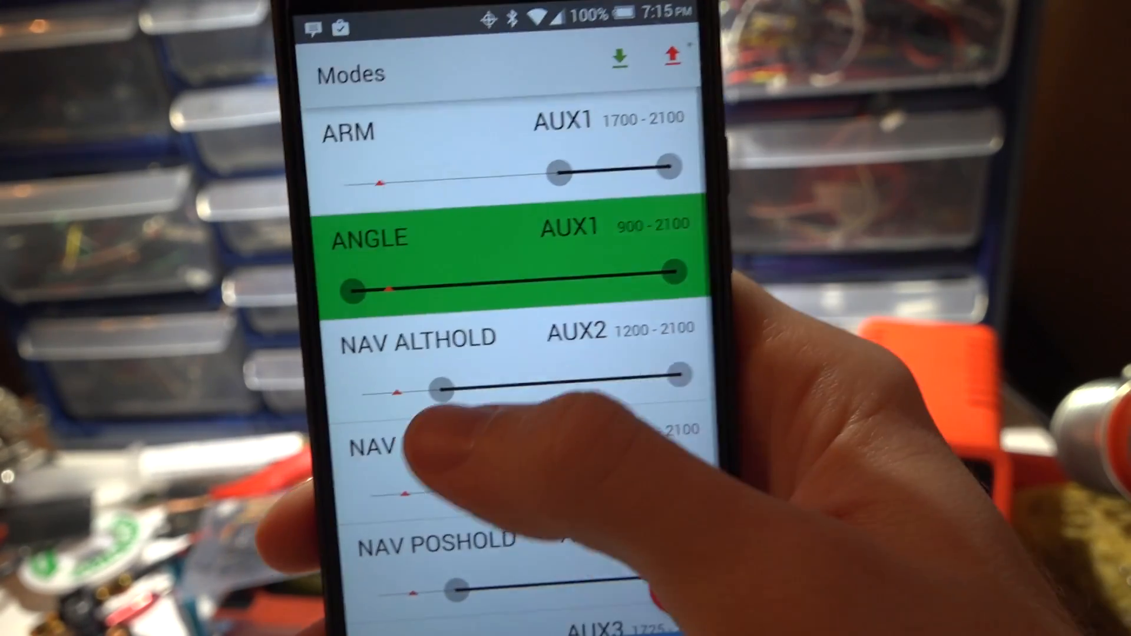
scroll("down", 3)
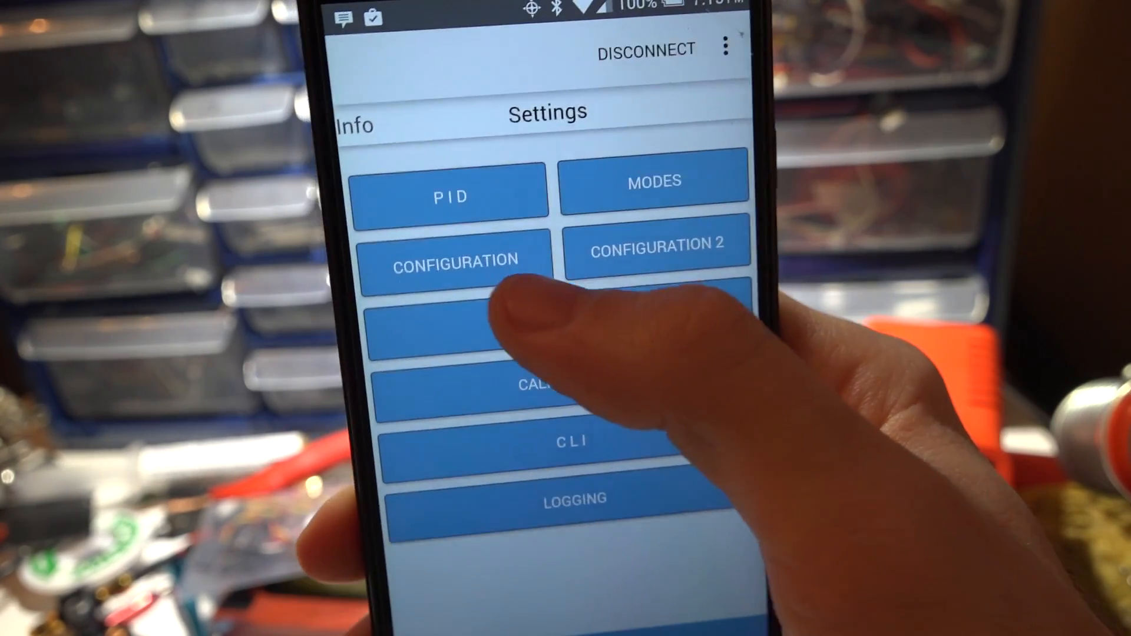
- Review the main board Configuration page and the filter and system settings in Configuration 2
left_click(450, 260)
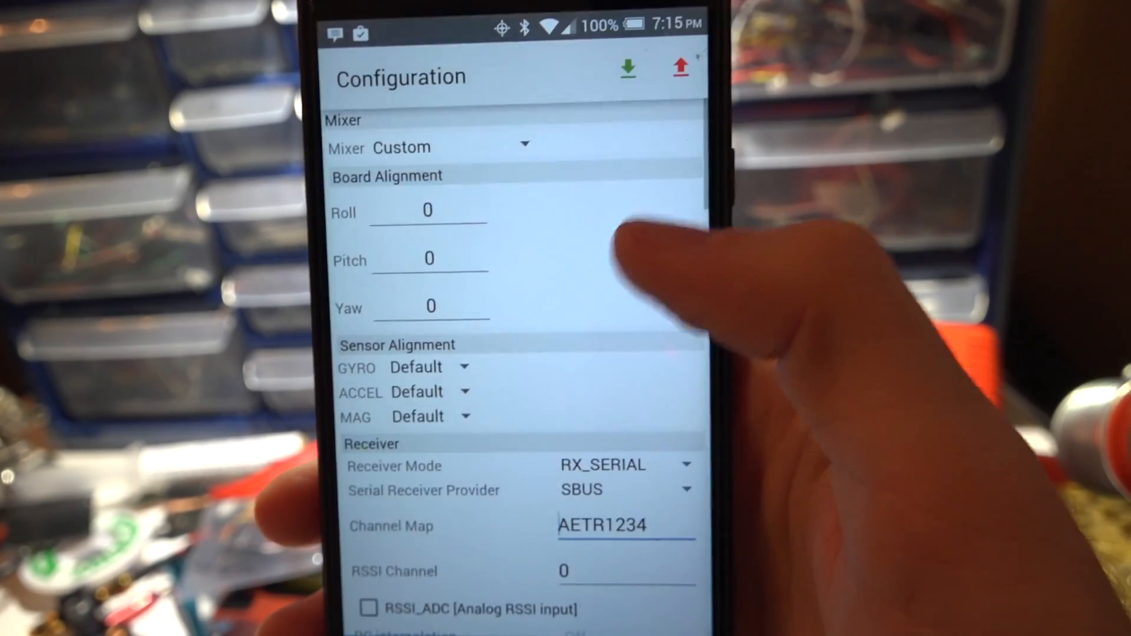
scroll("down", 3)
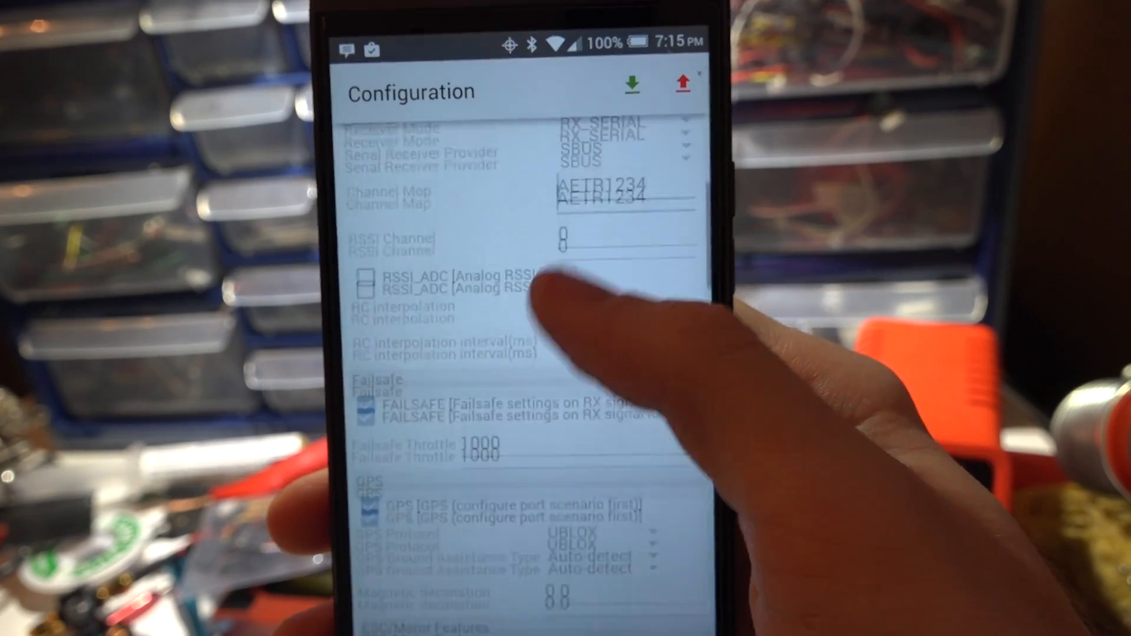
scroll("down", 3)
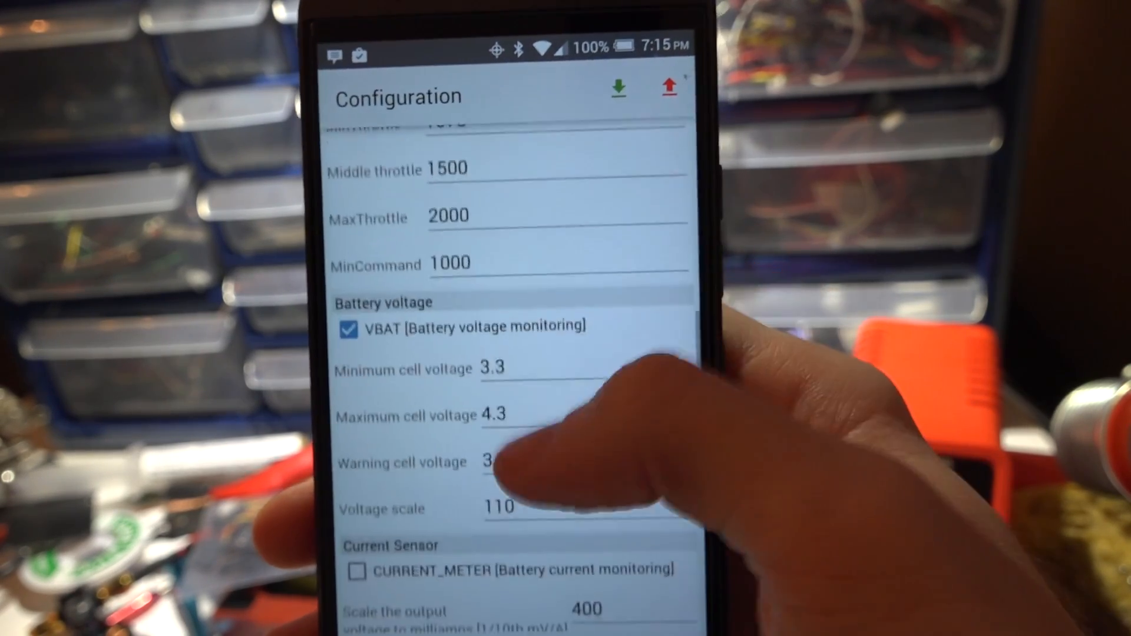
scroll("down", 3)
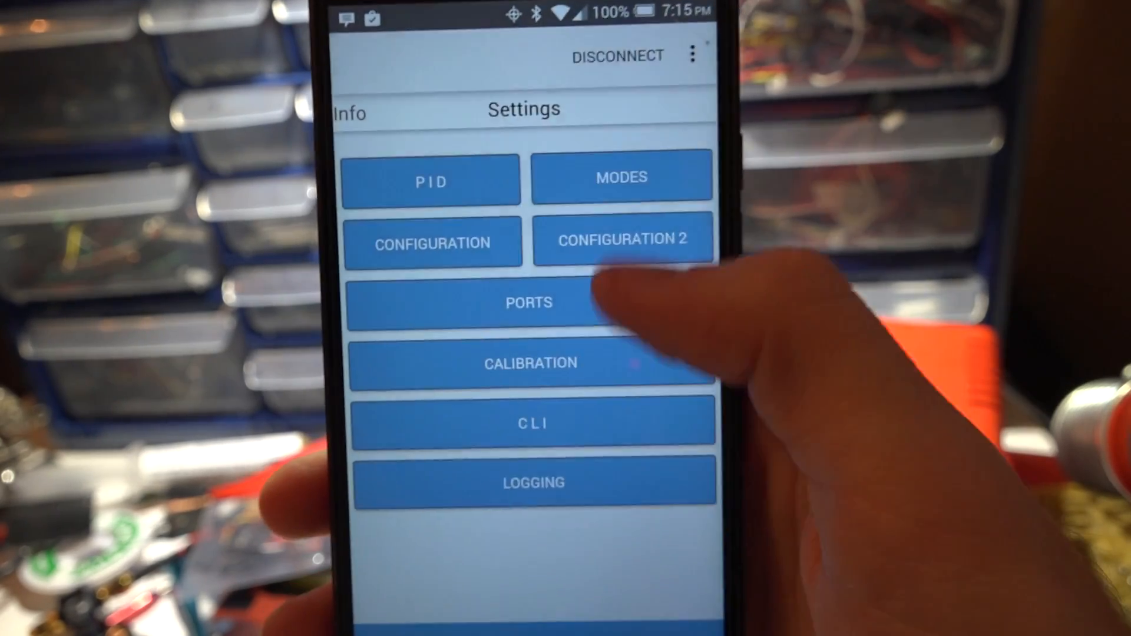
left_click(622, 238)
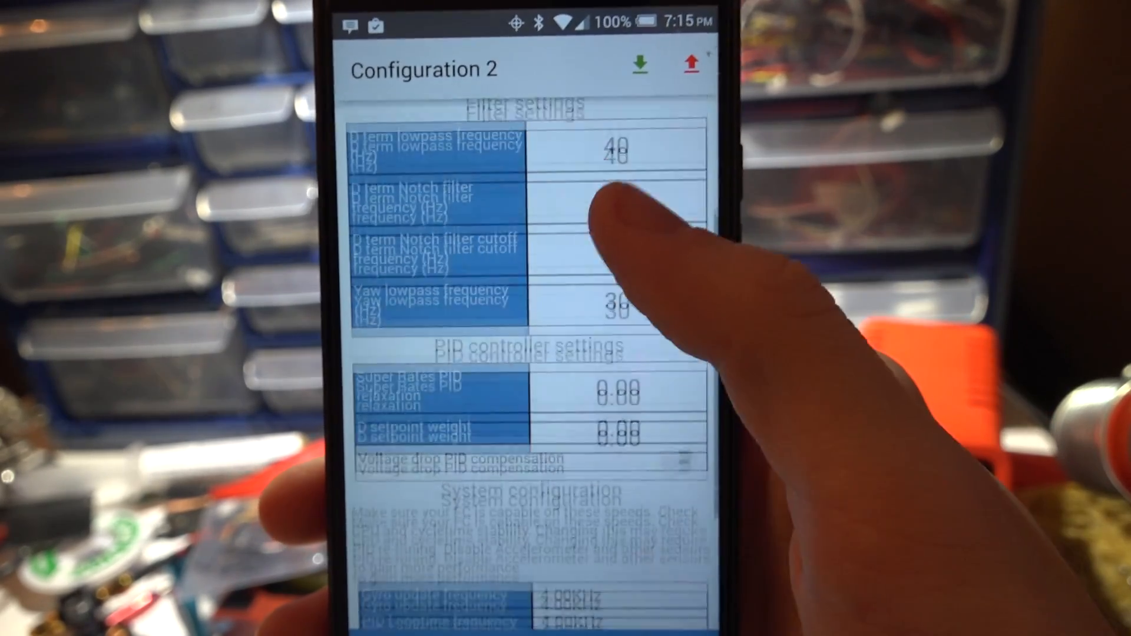
scroll("down", 3)
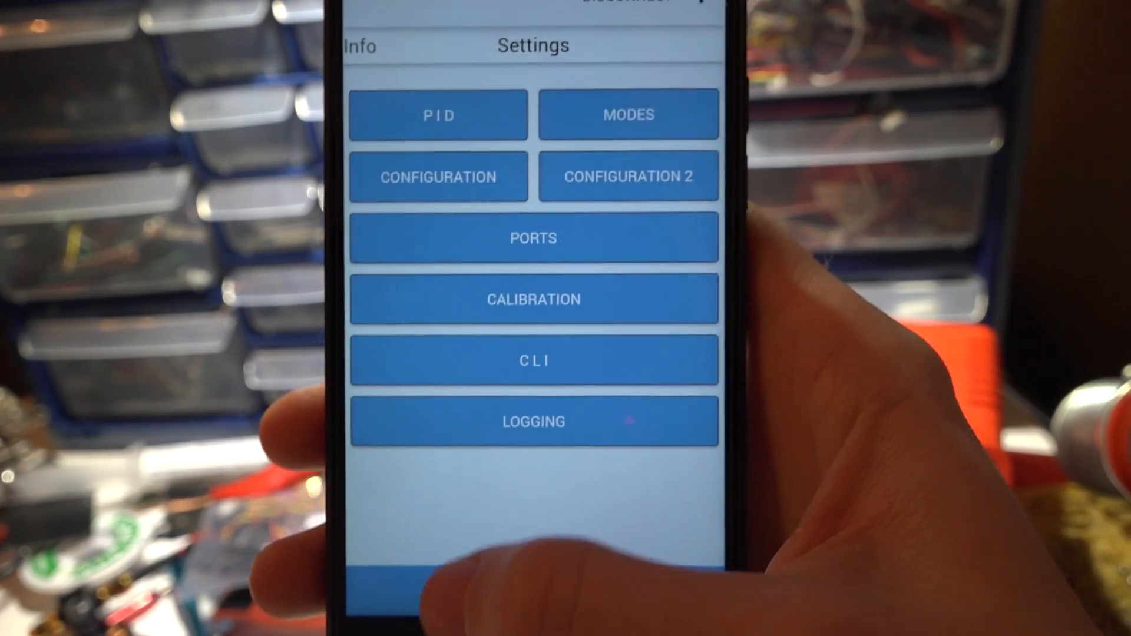
- Check the remaining Settings entries, then leave EZ-GUI for the phone's home screen
left_click(533, 238)
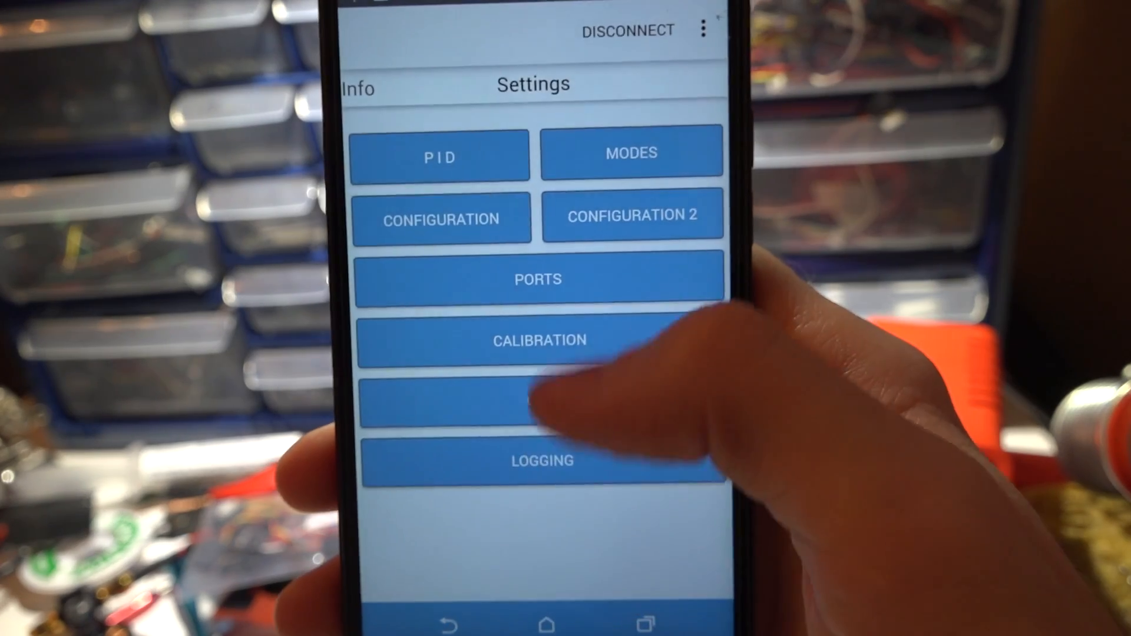
left_click(539, 340)
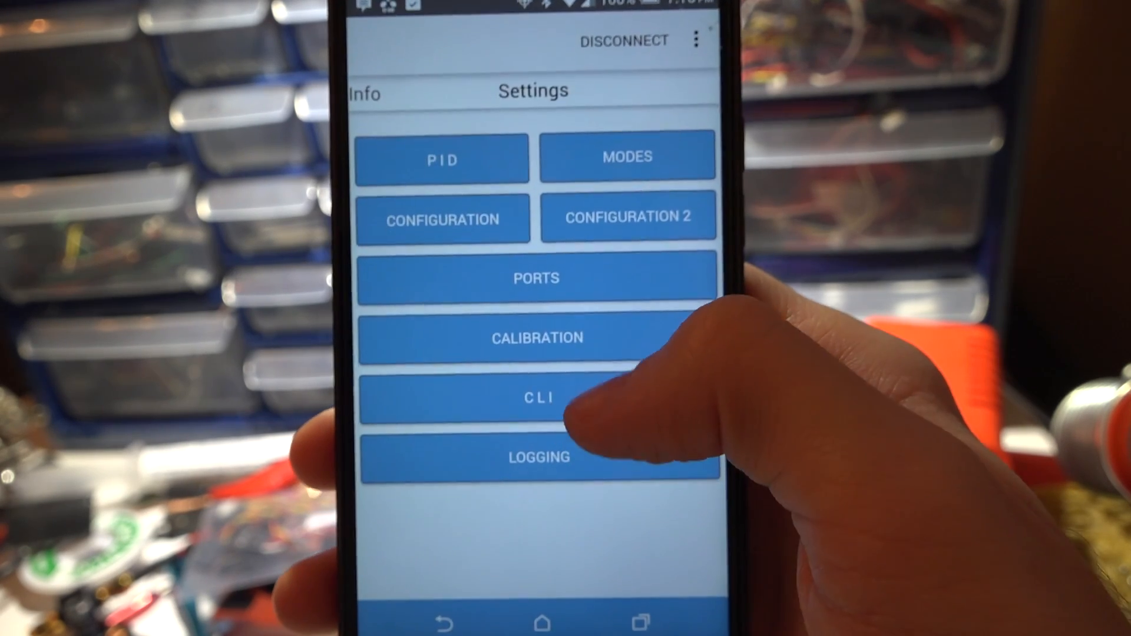
left_click(537, 456)
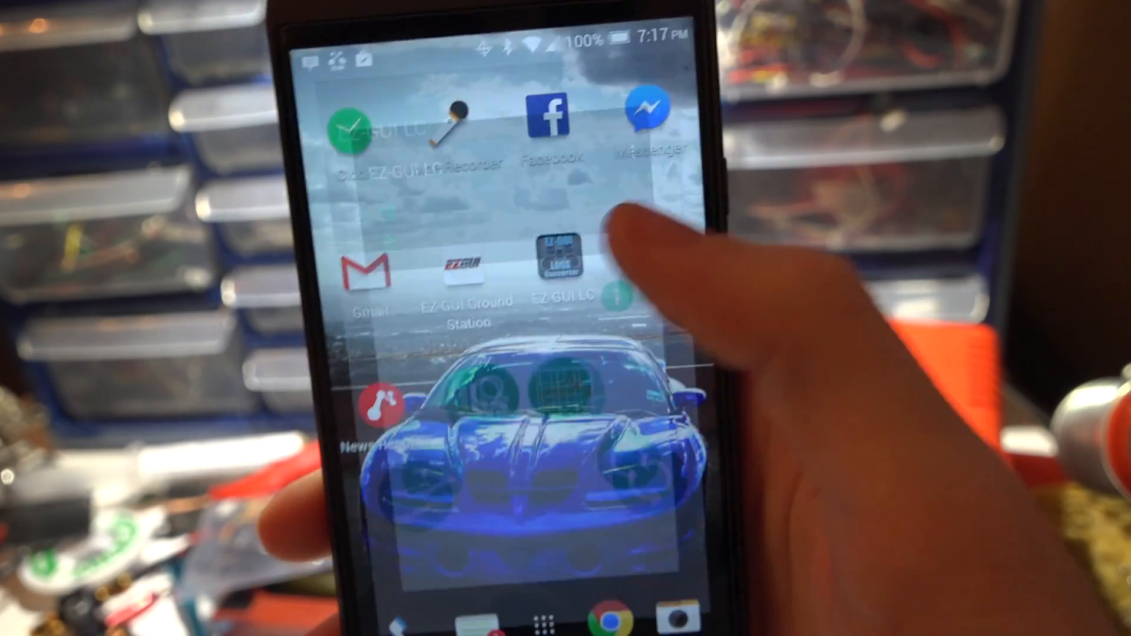
left_click(559, 273)
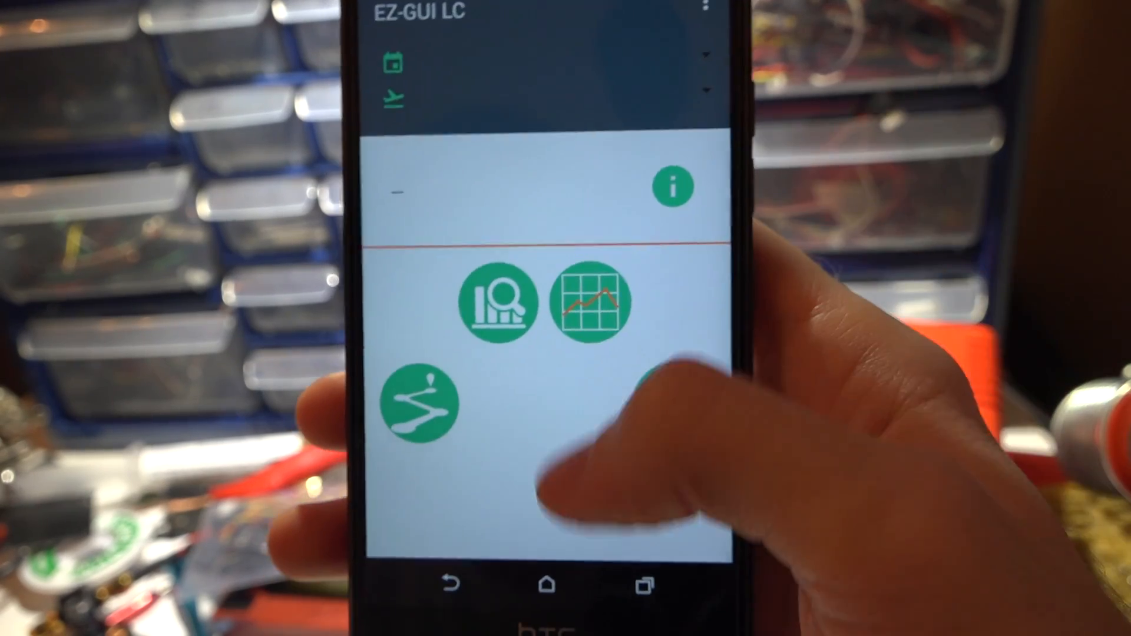
left_click(549, 584)
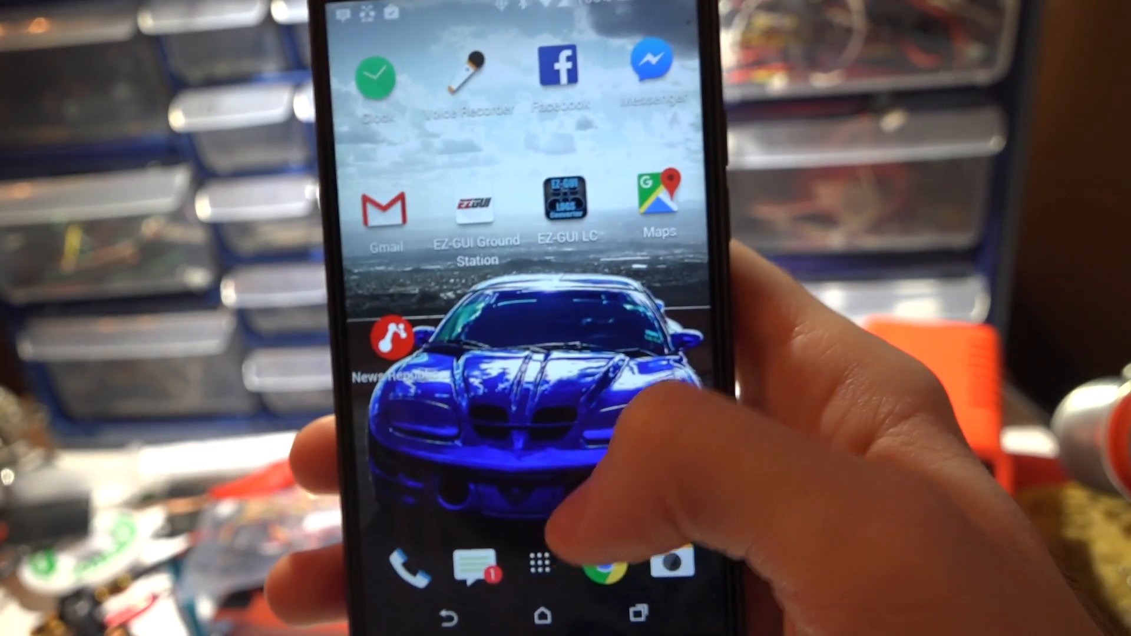